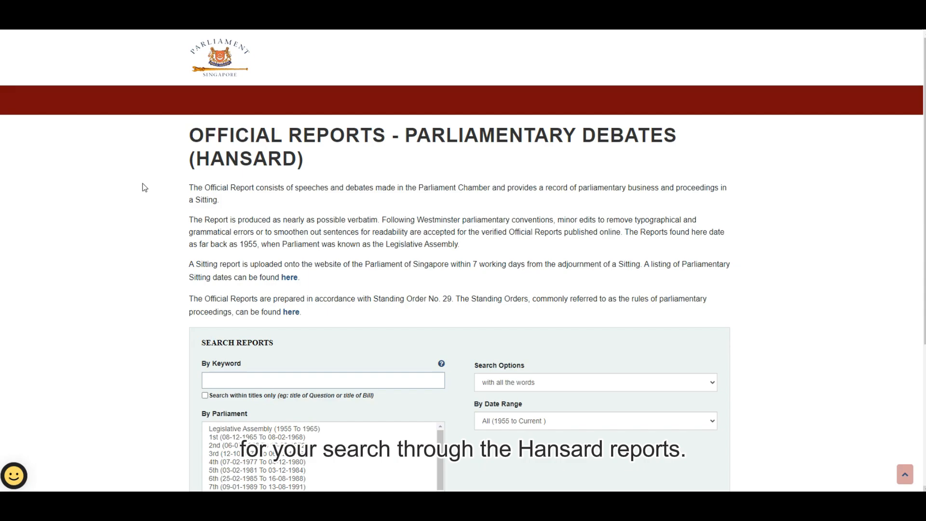
- Search Hansard by keyword 'Parenthood Provisional Housing Scheme', returning 96 matching reports
{"action": "scroll", "scroll_direction": "down", "scroll_amount": 3}
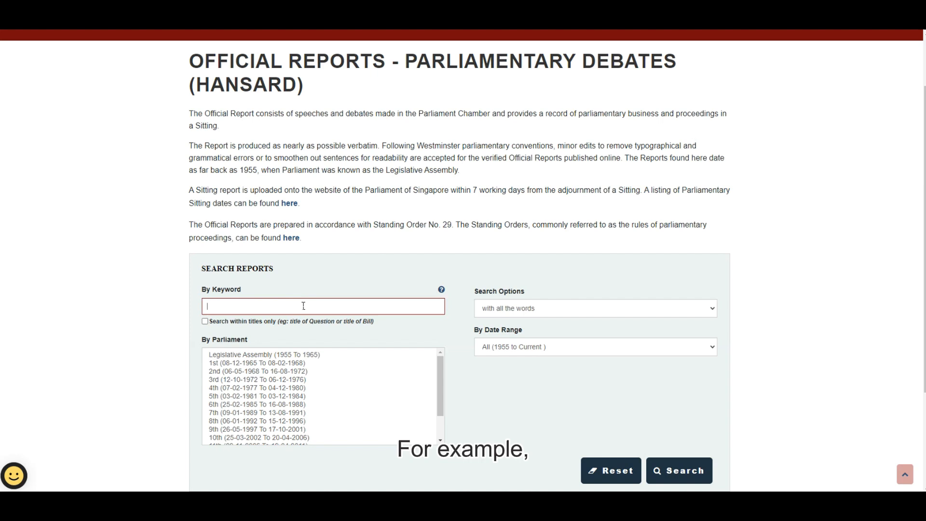
{"action": "type", "text": "Sustainability"}
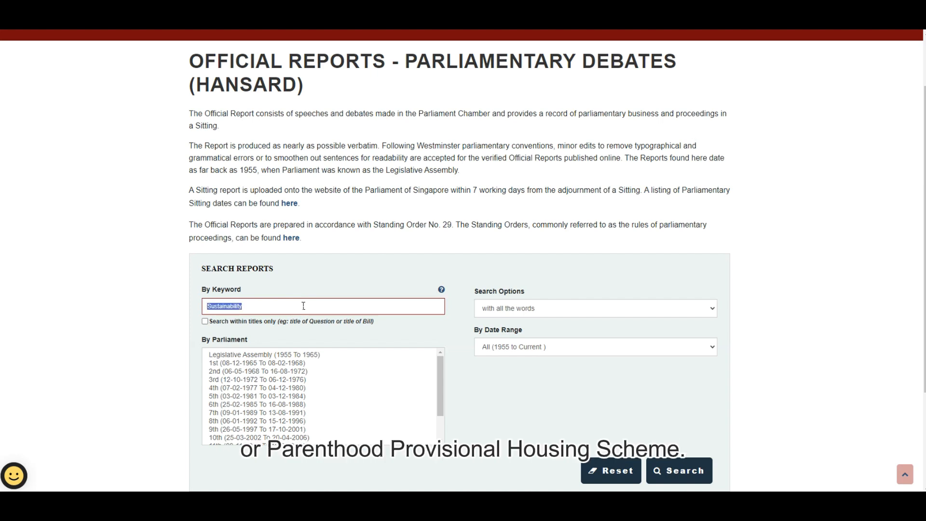
{"action": "type", "text": "Pare"}
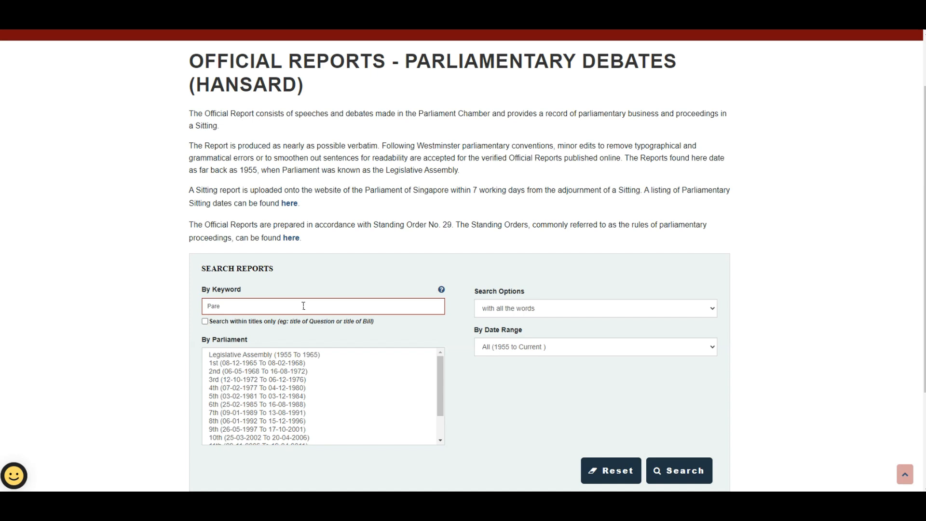
{"action": "type", "text": "Parenthood Provisional Housing"}
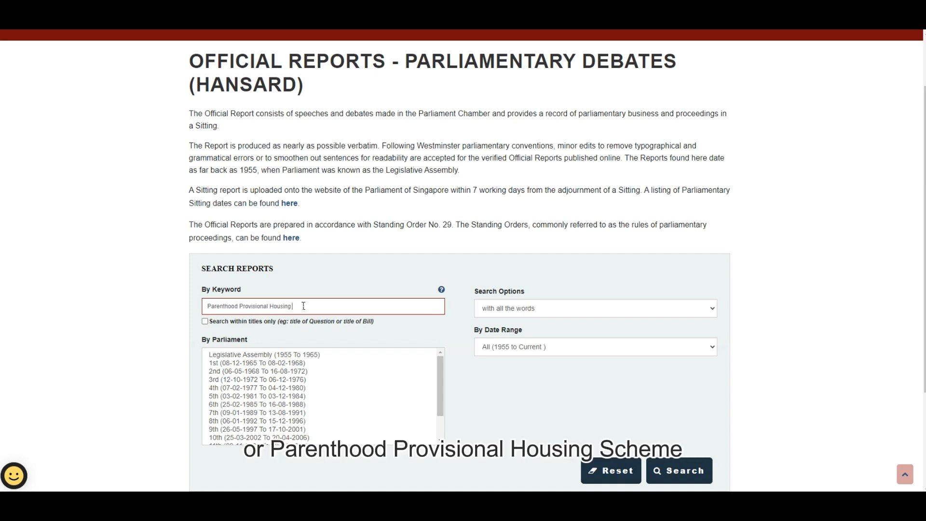
{"action": "type", "text": "Scheme"}
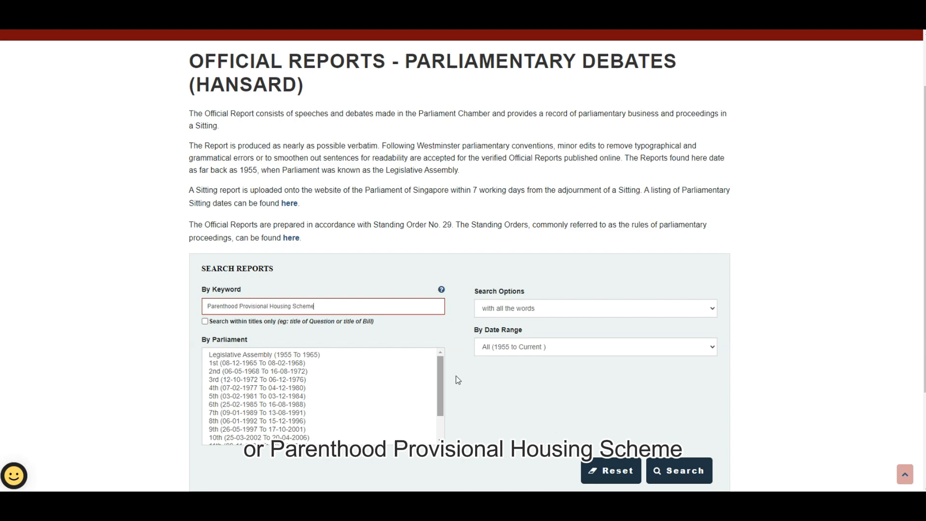
{"action": "left_click", "coordinate": [679, 470]}
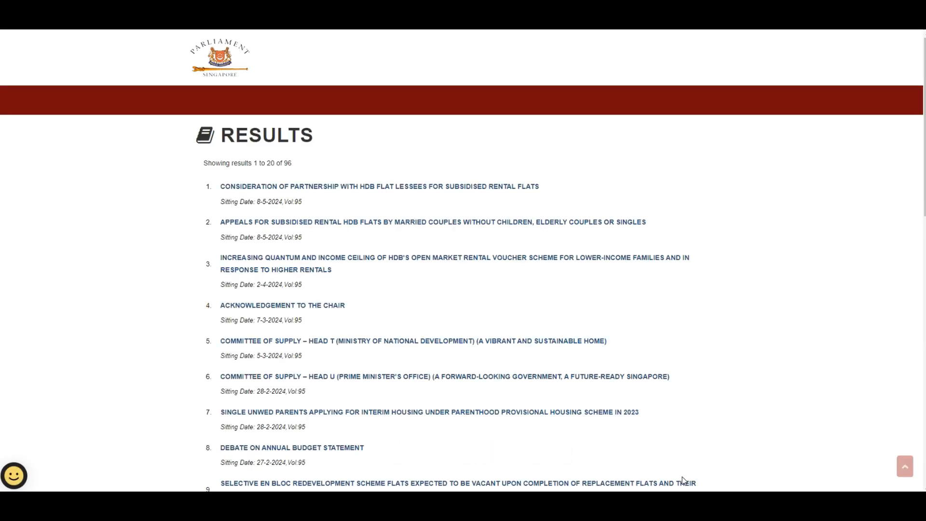
{"action": "scroll", "scroll_direction": "down", "scroll_amount": 3}
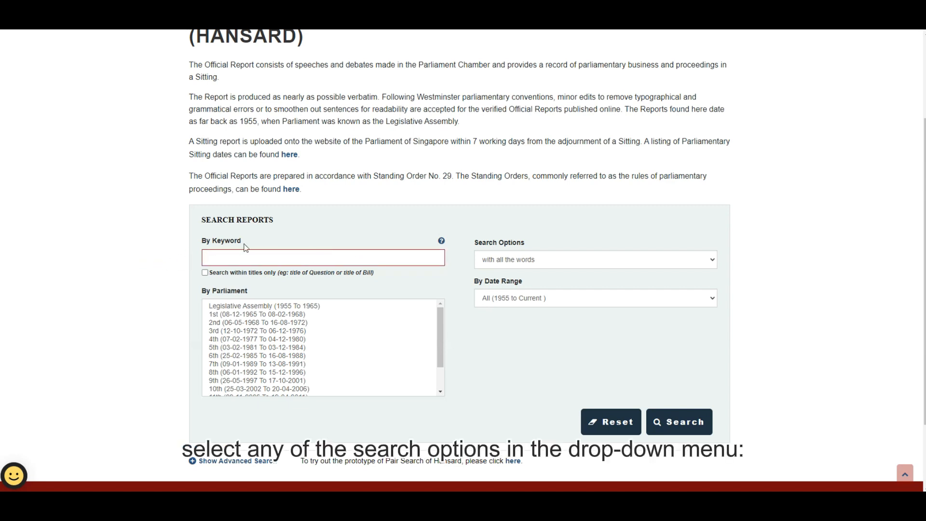
{"action": "mouse_move", "coordinate": [555, 260]}
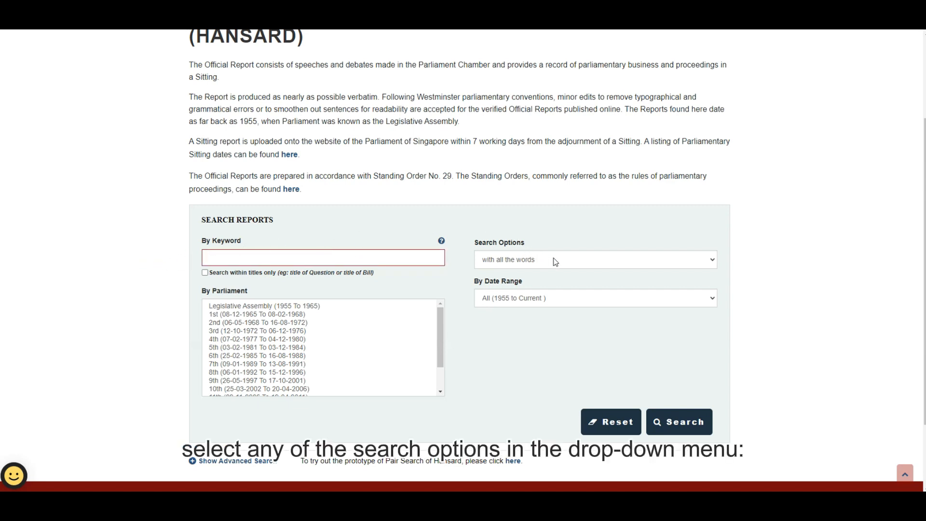
{"action": "left_click", "coordinate": [595, 260]}
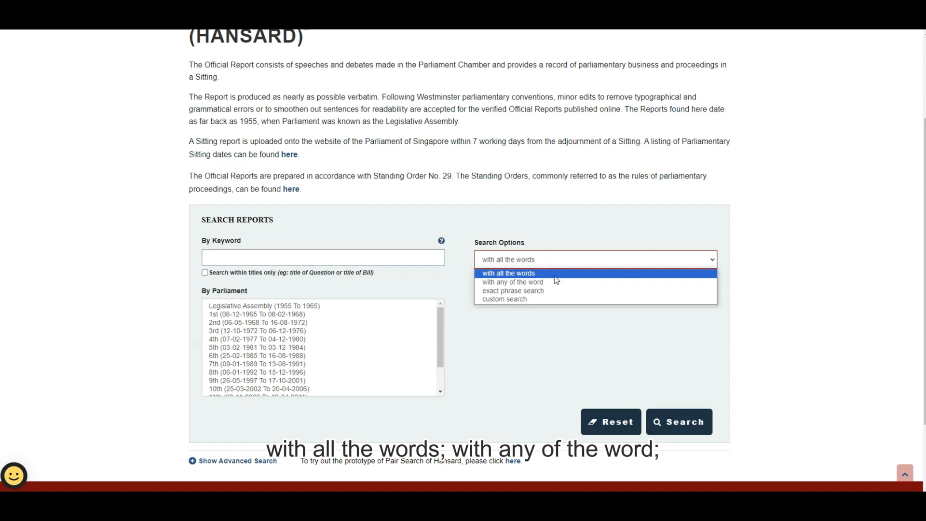
{"action": "mouse_move", "coordinate": [553, 291]}
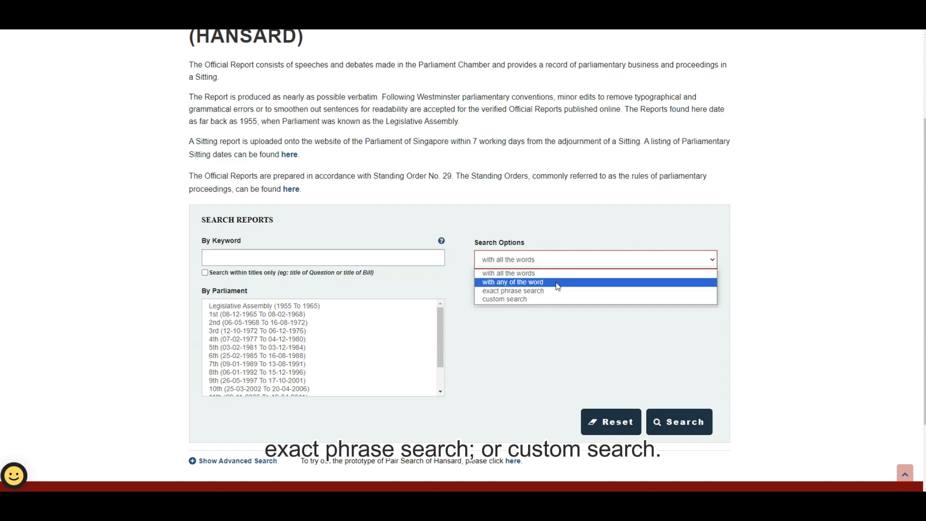
{"action": "left_click", "coordinate": [441, 241]}
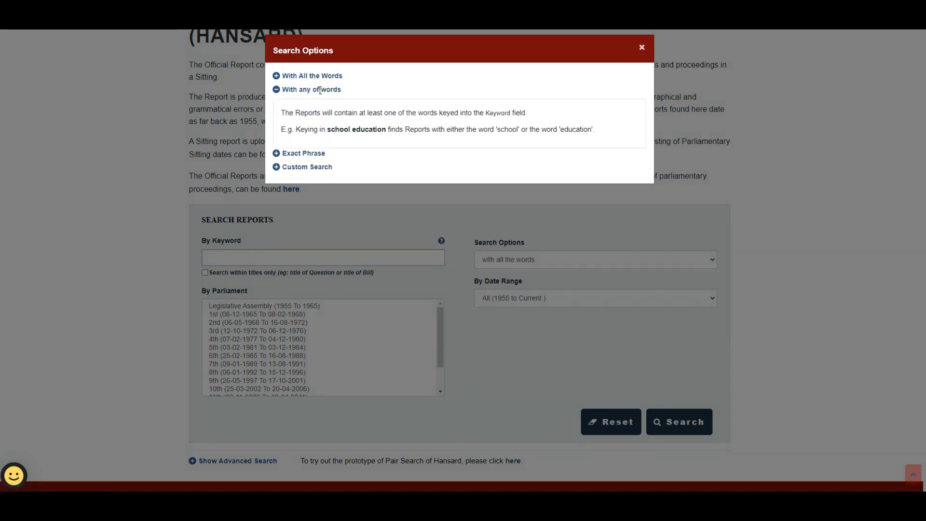
{"action": "left_click", "coordinate": [640, 47]}
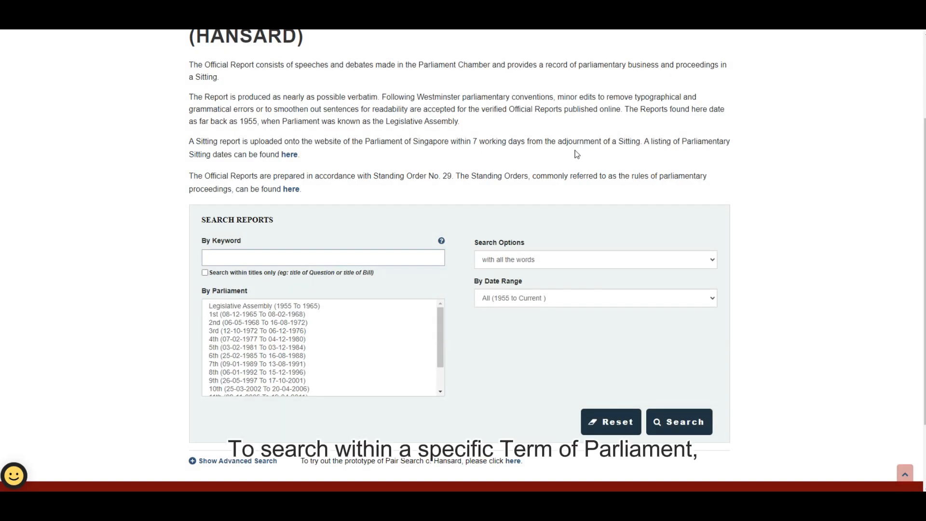
{"action": "mouse_move", "coordinate": [263, 296]}
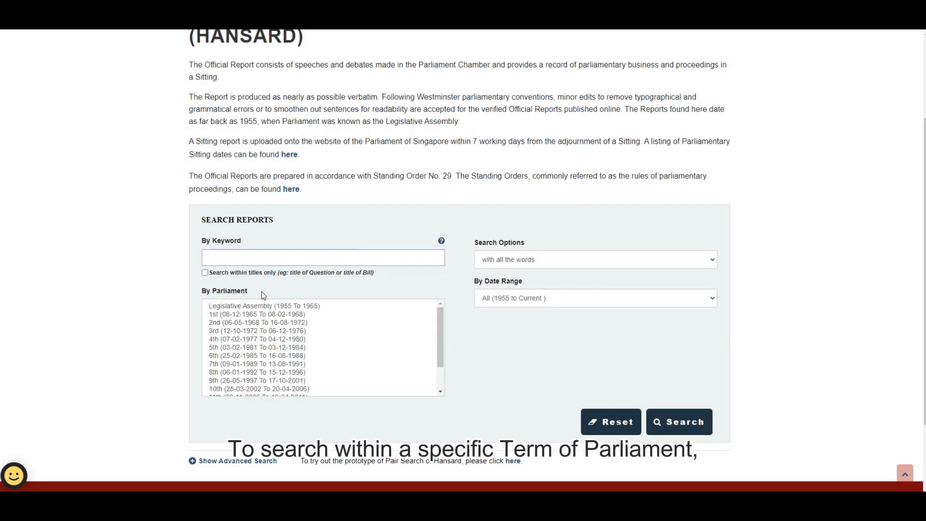
{"action": "left_click", "coordinate": [257, 322]}
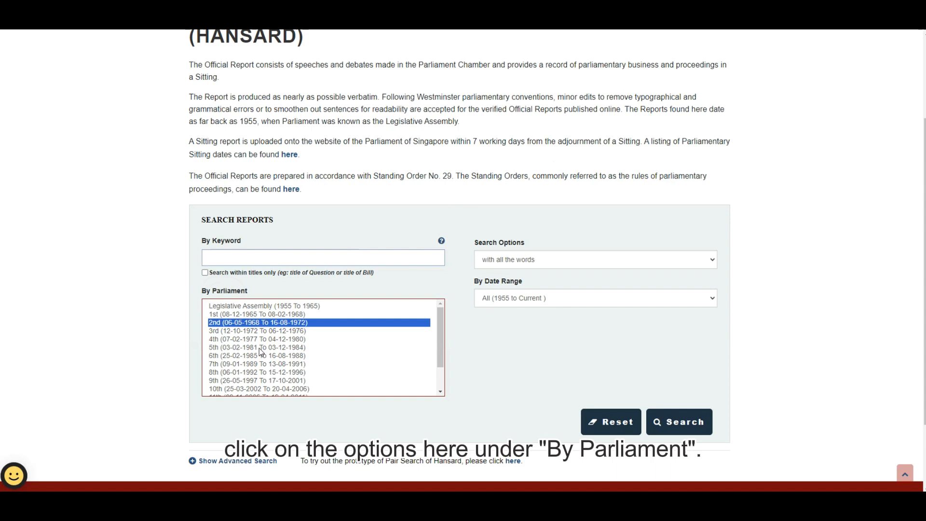
{"action": "left_click", "coordinate": [259, 347]}
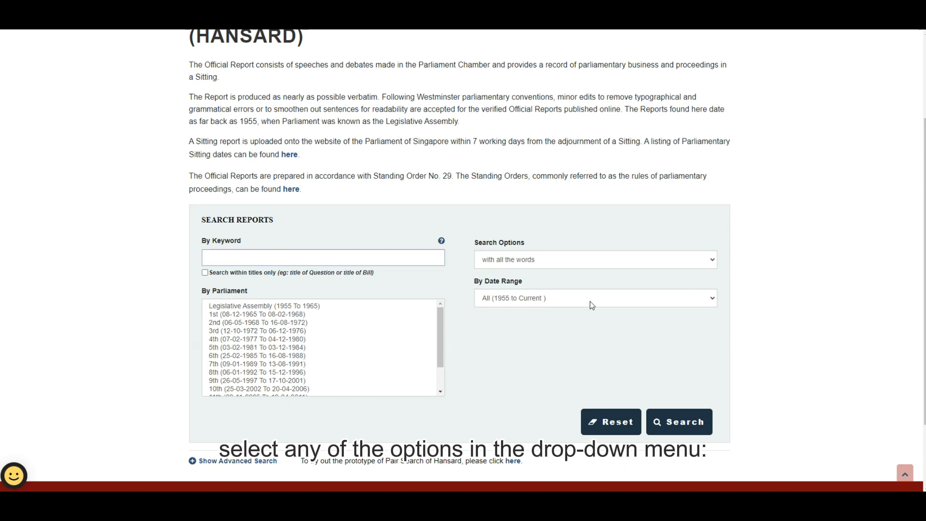
- Set a specified sitting-day range from 5 May 2024 to 11 June 2024 and search
{"action": "left_click", "coordinate": [596, 298]}
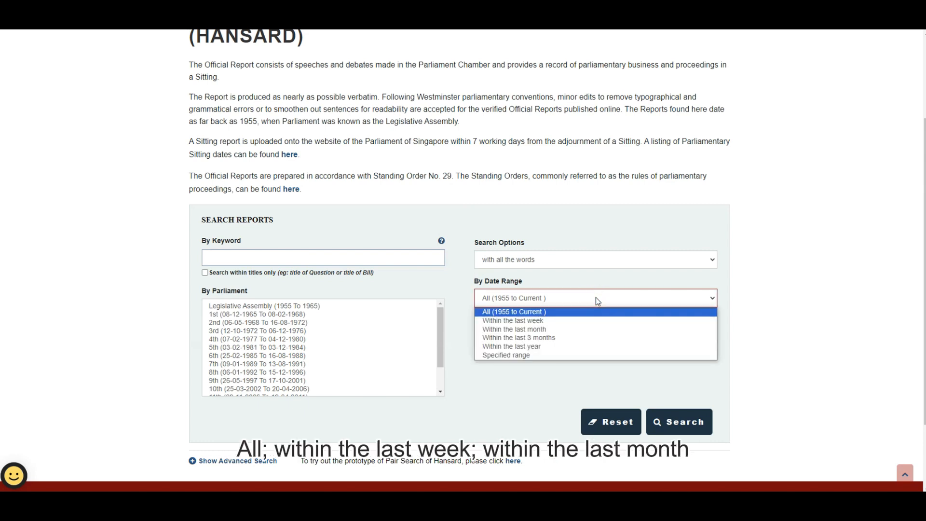
{"action": "mouse_move", "coordinate": [582, 329]}
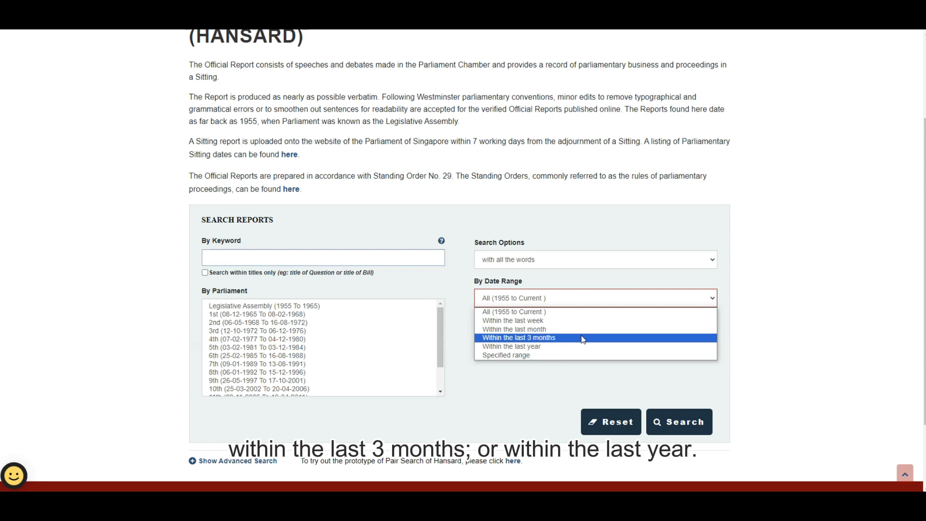
{"action": "mouse_move", "coordinate": [579, 347]}
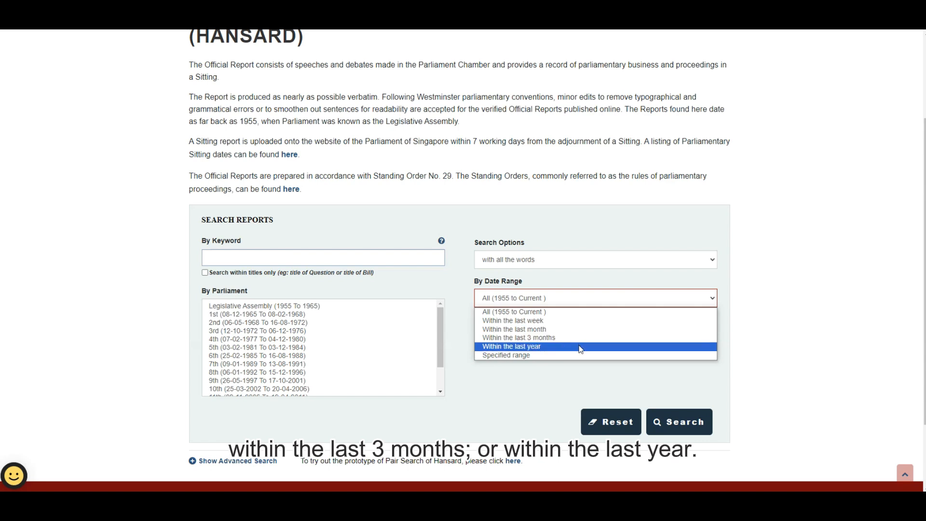
{"action": "mouse_move", "coordinate": [577, 356]}
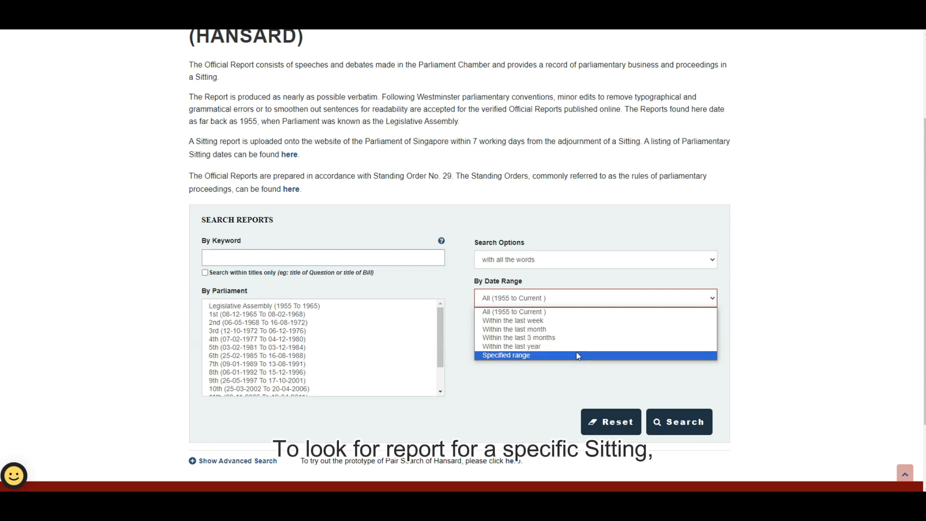
{"action": "left_click", "coordinate": [493, 341]}
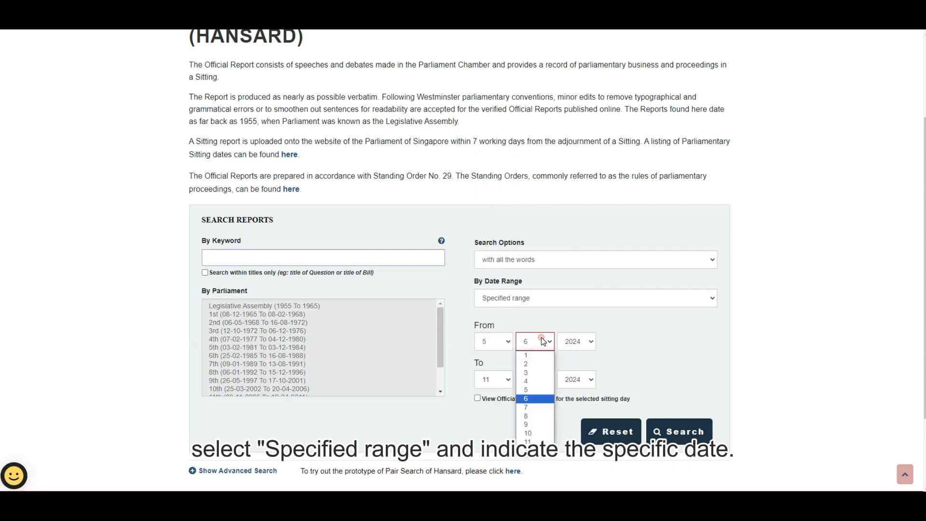
{"action": "left_click", "coordinate": [576, 341]}
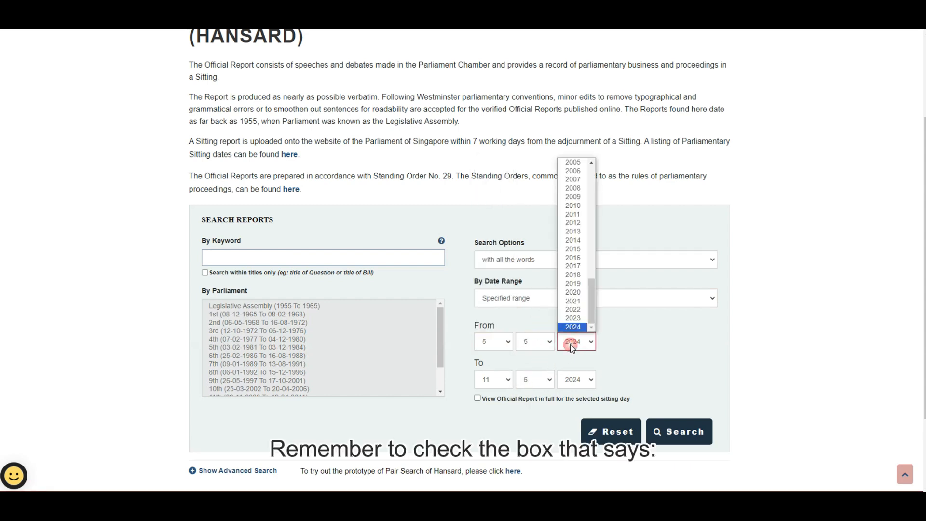
{"action": "left_click", "coordinate": [573, 327]}
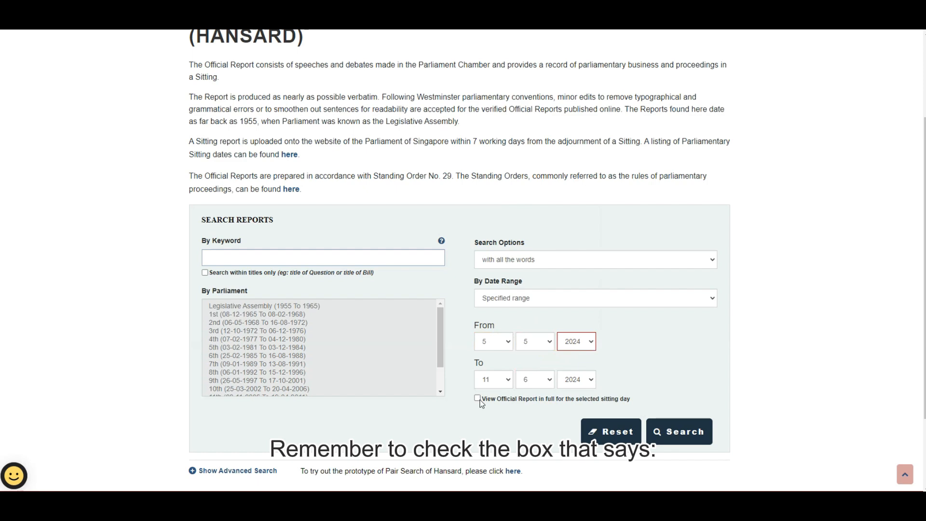
{"action": "left_click", "coordinate": [477, 399]}
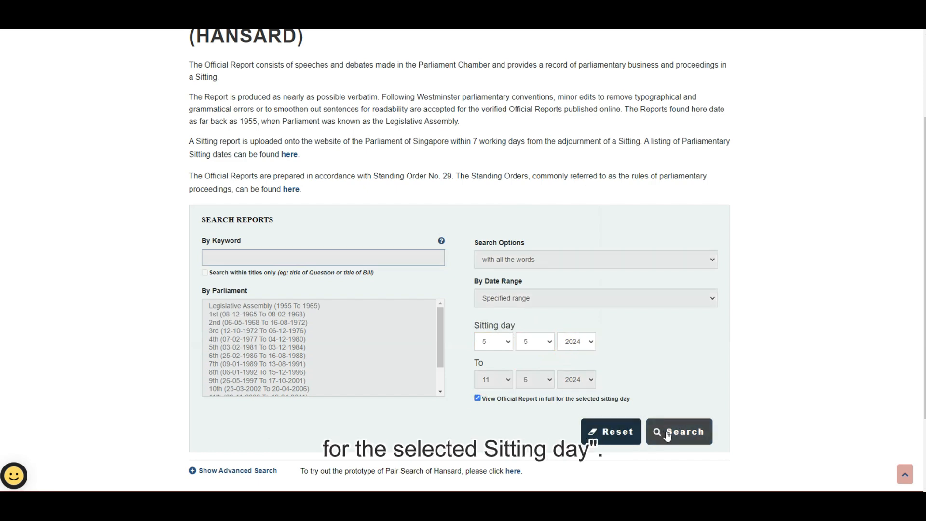
{"action": "left_click", "coordinate": [680, 432]}
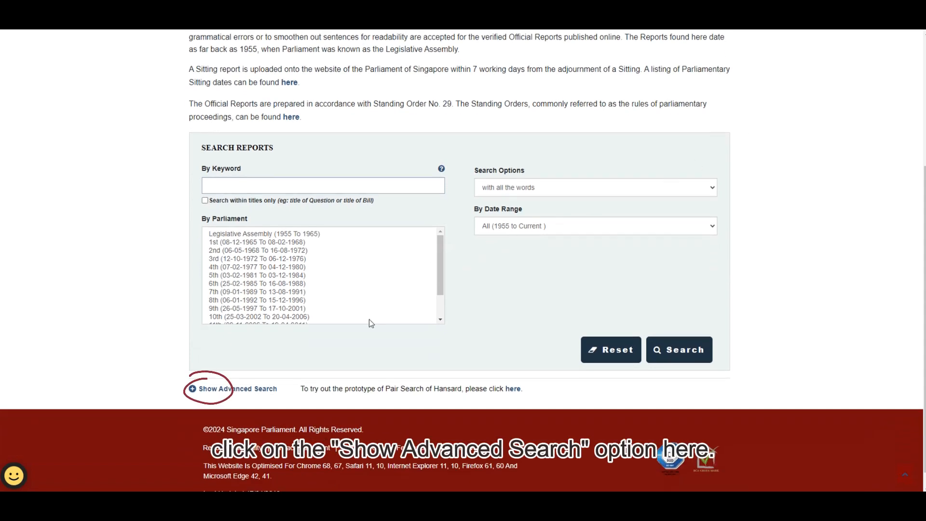
- Reveal advanced search and select Defence, Environment and Water Resources, and Finance ministries
{"action": "left_click", "coordinate": [235, 389]}
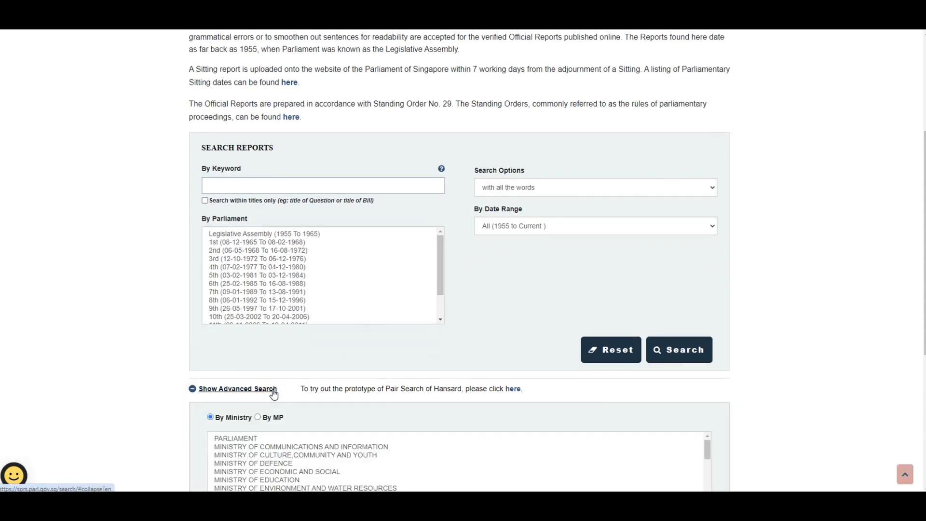
{"action": "scroll", "scroll_direction": "down", "scroll_amount": 3}
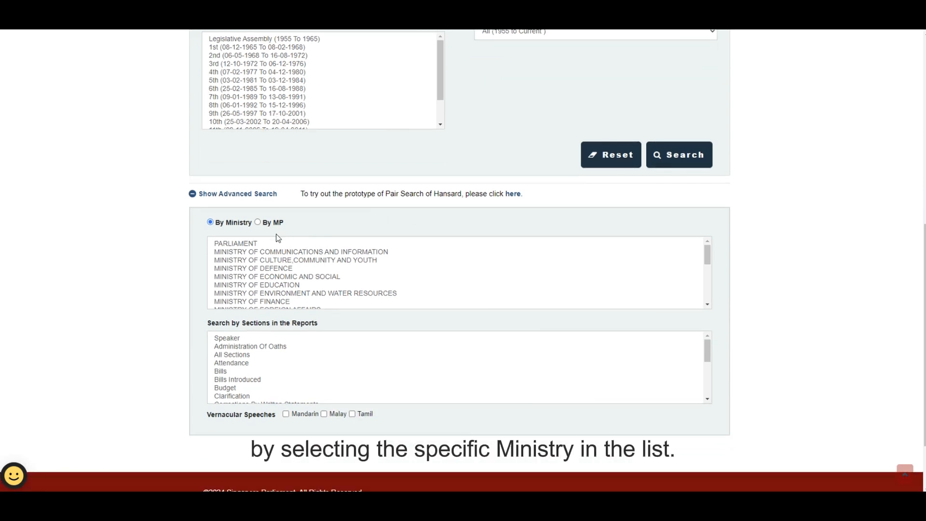
{"action": "mouse_move", "coordinate": [258, 269]}
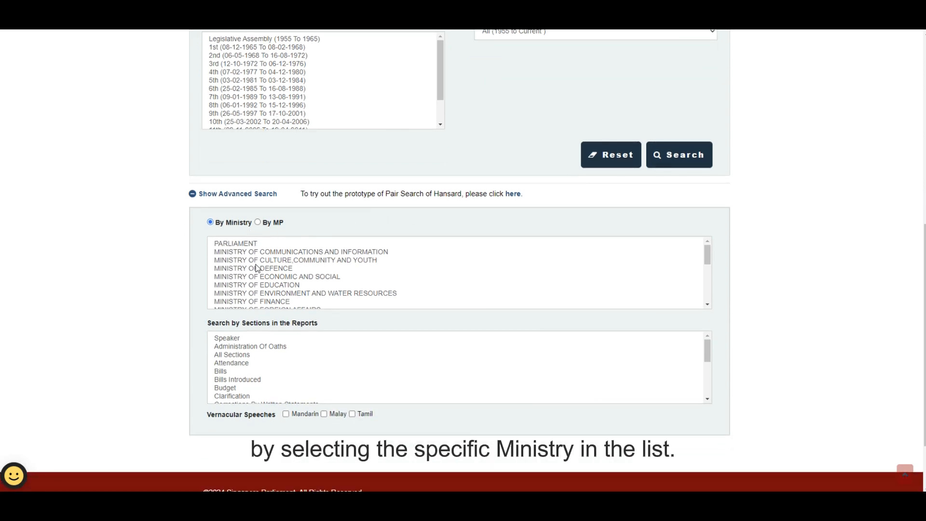
{"action": "left_click", "coordinate": [256, 269]}
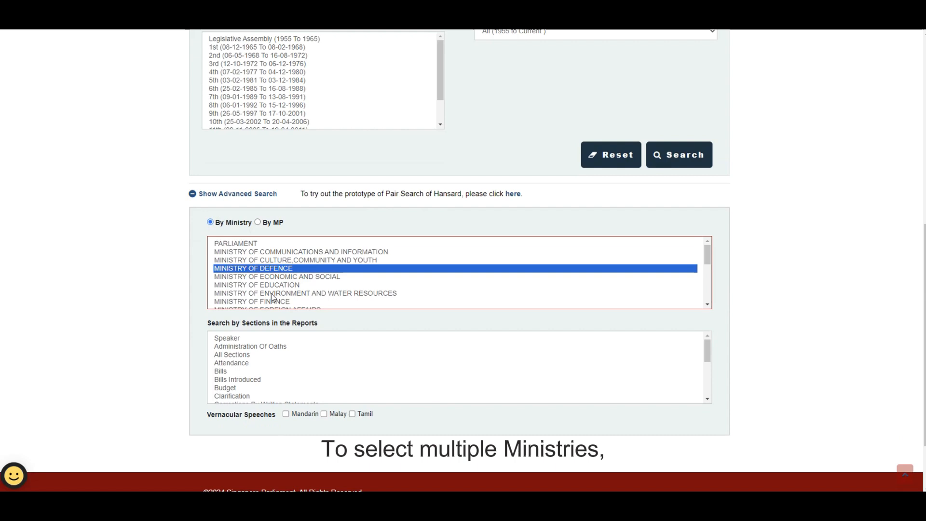
{"action": "left_click", "coordinate": [304, 292]}
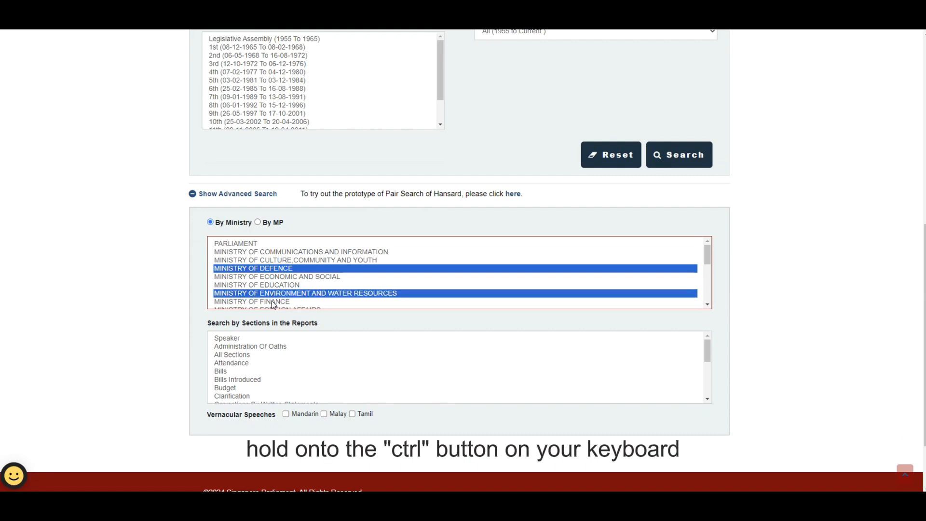
{"action": "left_click", "coordinate": [252, 301]}
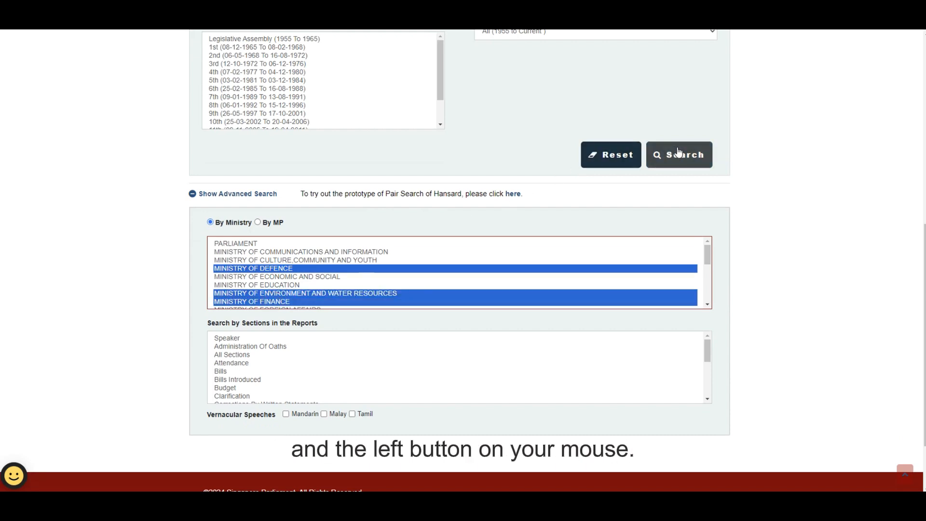
{"action": "left_click", "coordinate": [680, 155]}
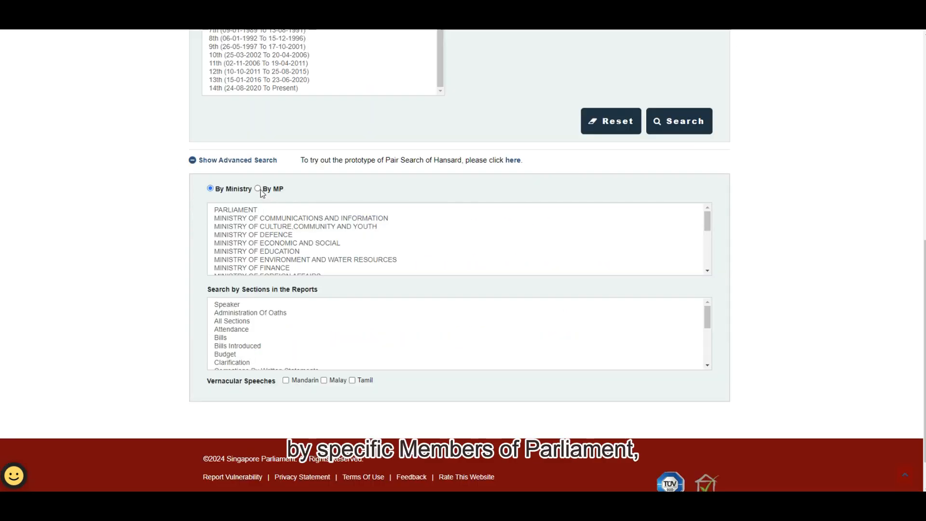
- Switch the filter to By MP, view Former MPs, then return to Current MPs
{"action": "left_click", "coordinate": [259, 188]}
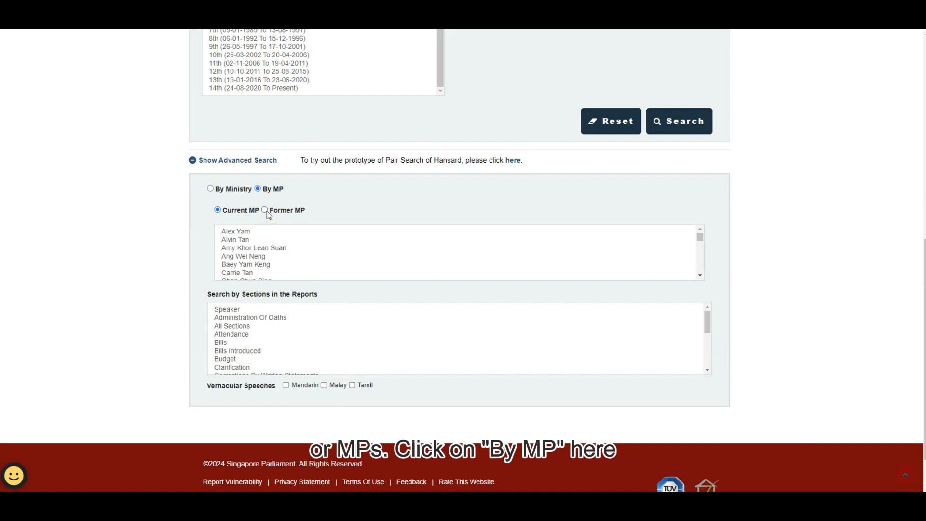
{"action": "left_click", "coordinate": [265, 210]}
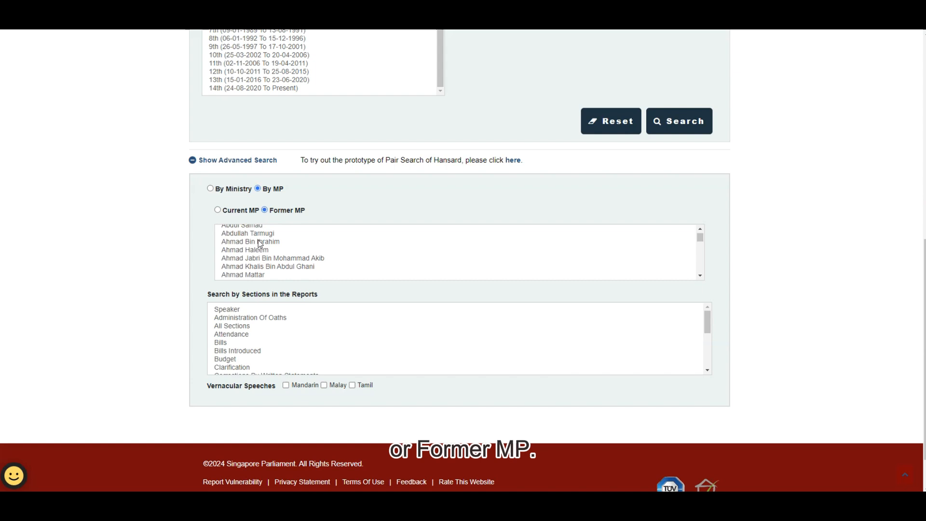
{"action": "left_click", "coordinate": [217, 210]}
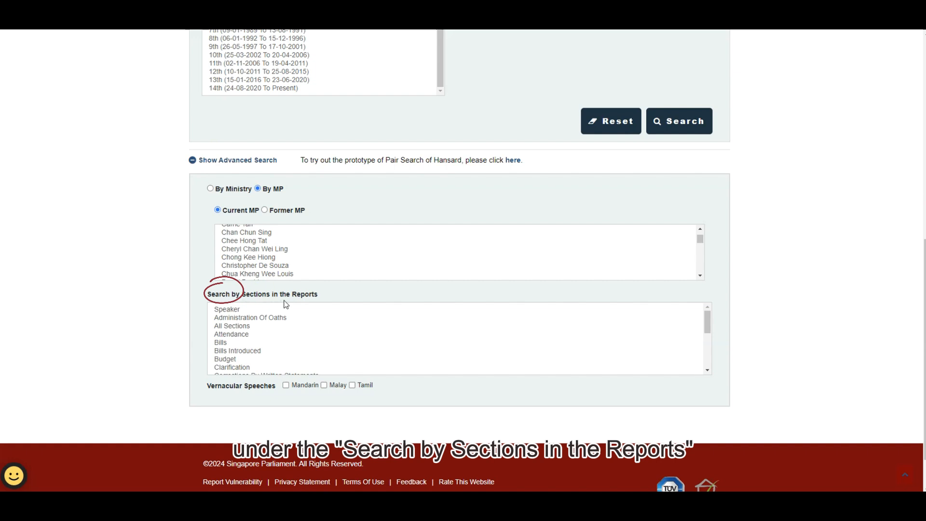
- Browse the report sections list, picking Budget and then Oral Answers To Questions
{"action": "scroll", "scroll_direction": "down", "scroll_amount": 3}
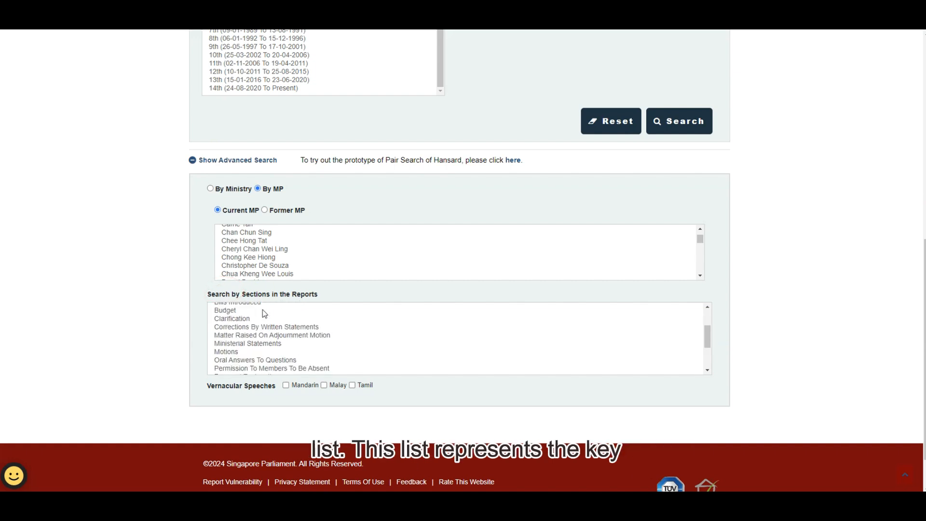
{"action": "scroll", "scroll_direction": "down", "scroll_amount": 3}
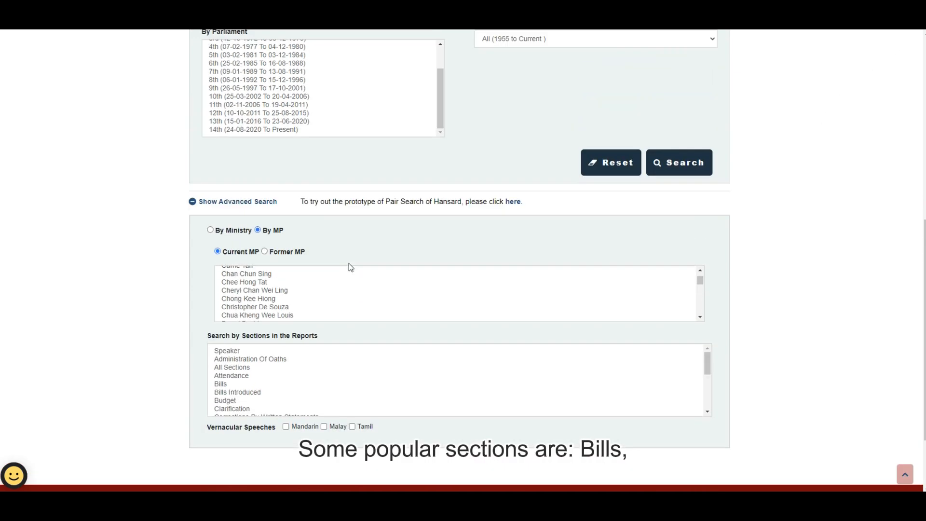
{"action": "scroll", "scroll_direction": "down", "scroll_amount": 3}
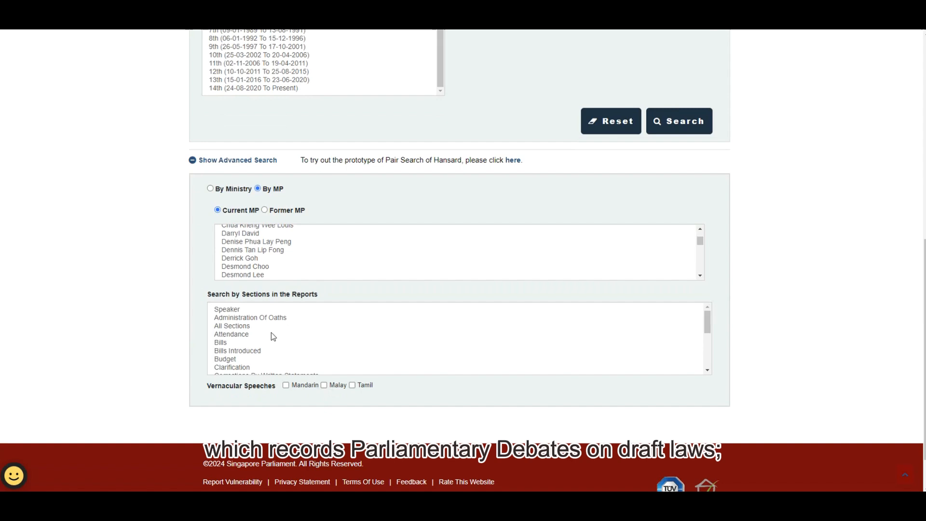
{"action": "left_click", "coordinate": [221, 342]}
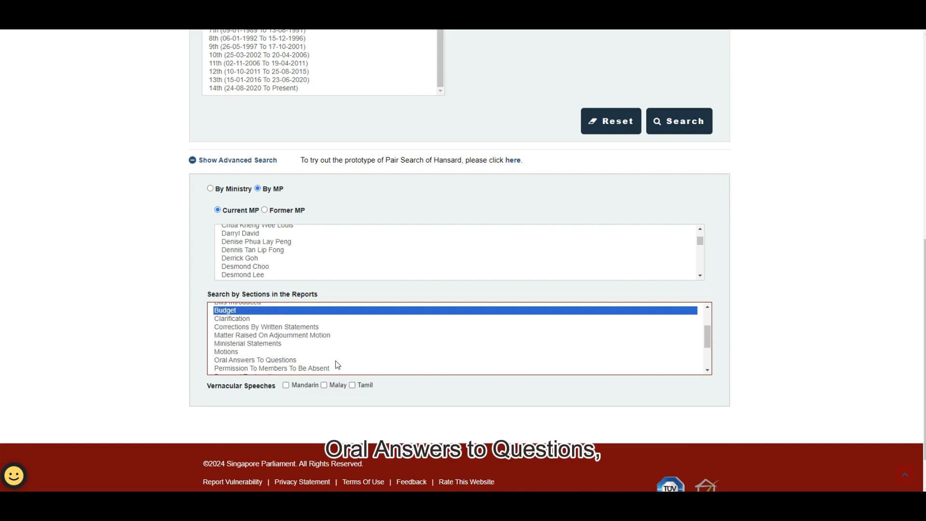
{"action": "left_click", "coordinate": [255, 360]}
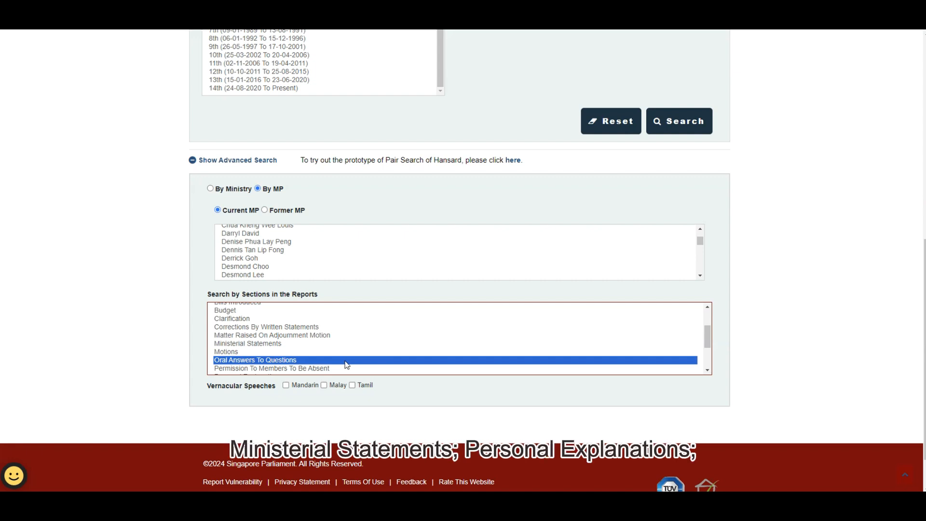
{"action": "mouse_move", "coordinate": [349, 356]}
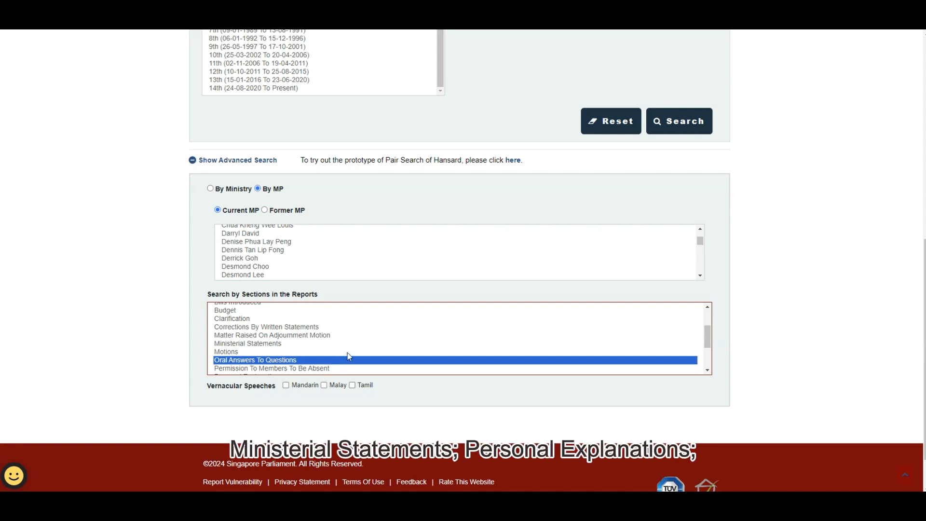
{"action": "scroll", "scroll_direction": "down", "scroll_amount": 3}
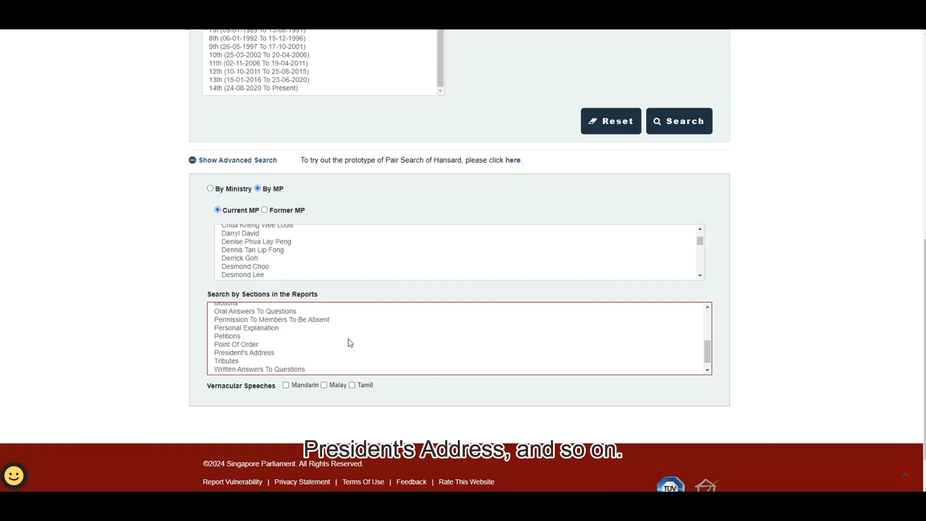
{"action": "left_click", "coordinate": [247, 328]}
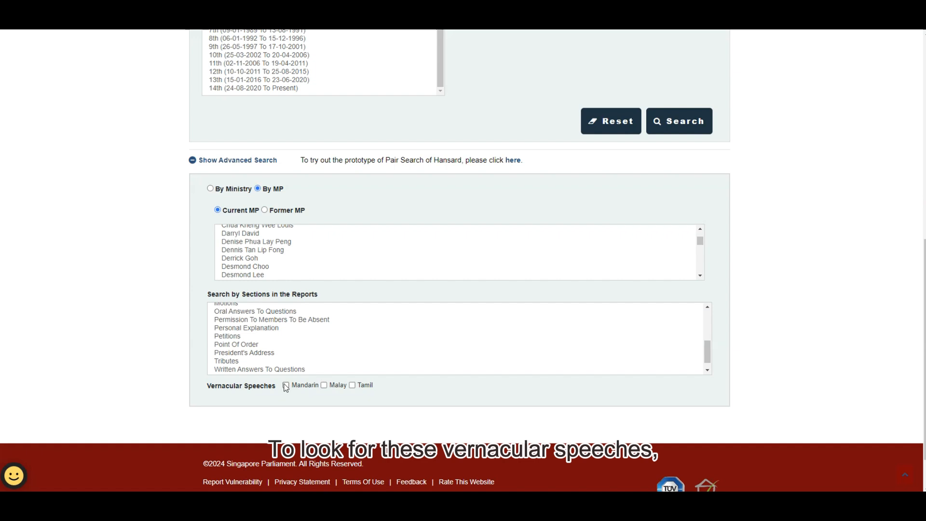
- Tick and then clear the Mandarin vernacular speeches checkbox
{"action": "left_click", "coordinate": [286, 385]}
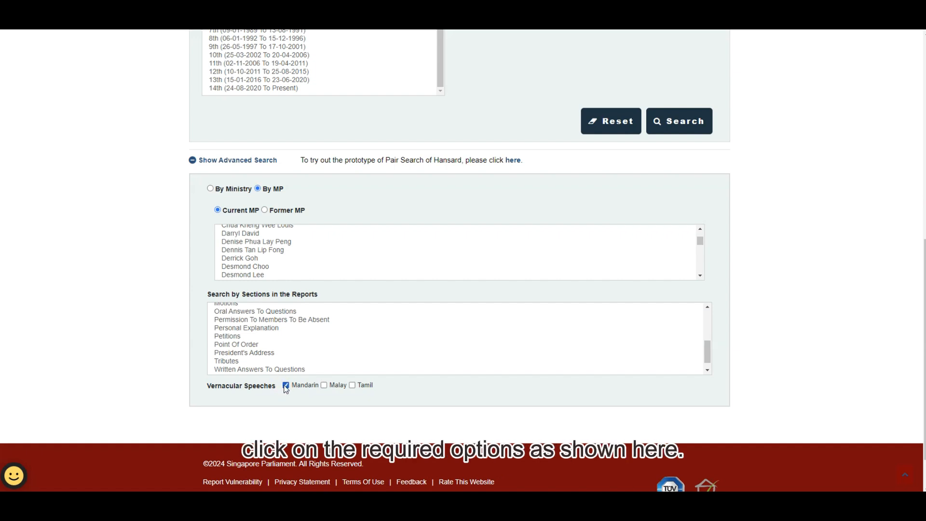
{"action": "left_click", "coordinate": [285, 386]}
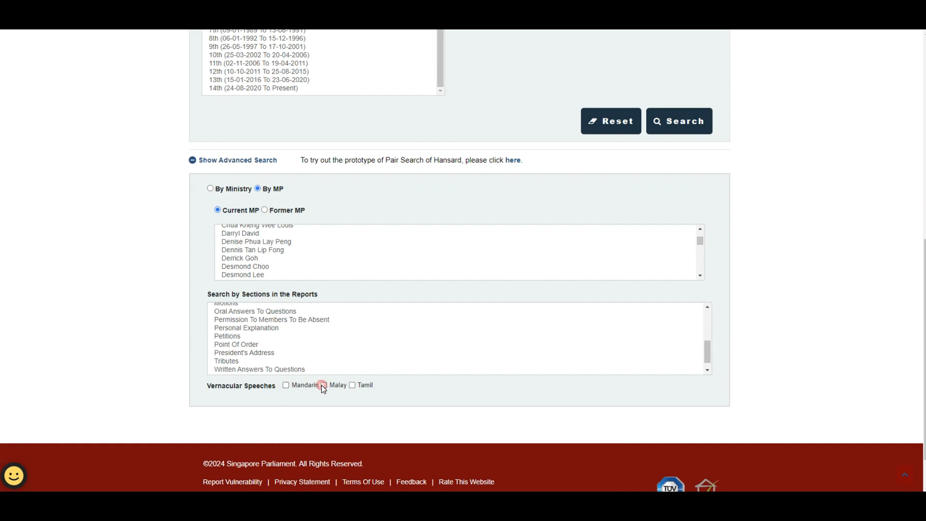